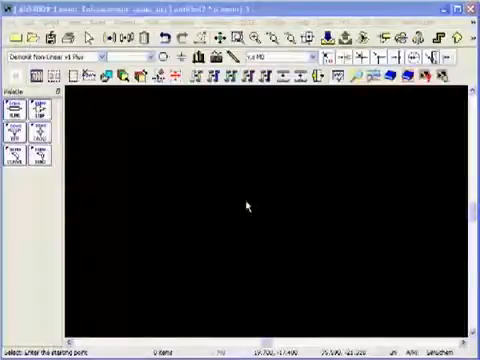
{"action": "mouse_move", "coordinate": [313, 187]}
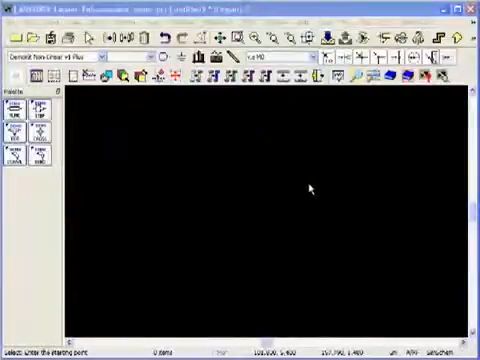
{"action": "mouse_move", "coordinate": [320, 312]}
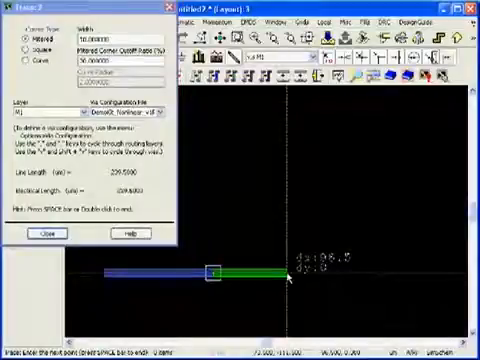
{"action": "mouse_move", "coordinate": [293, 275]}
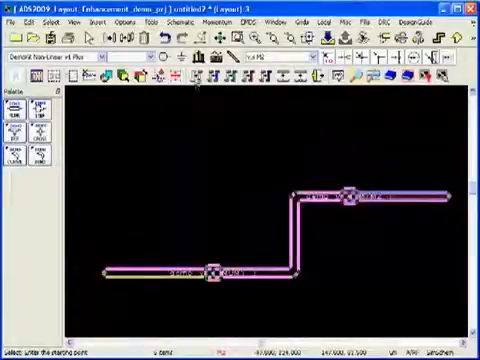
{"action": "mouse_move", "coordinate": [195, 85]}
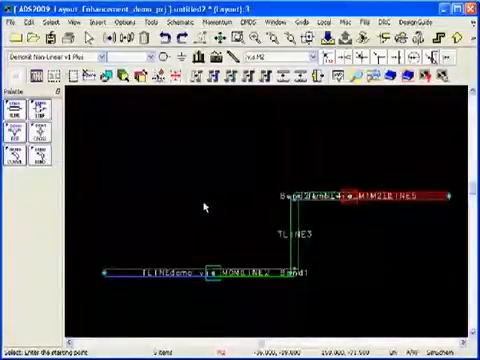
{"action": "mouse_move", "coordinate": [237, 160]}
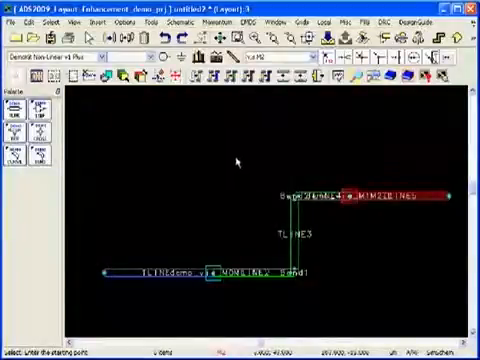
{"action": "mouse_move", "coordinate": [398, 130]}
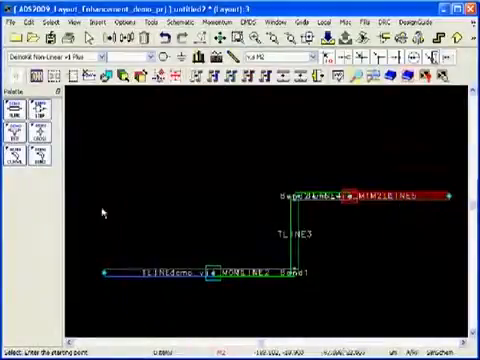
{"action": "mouse_move", "coordinate": [245, 201]}
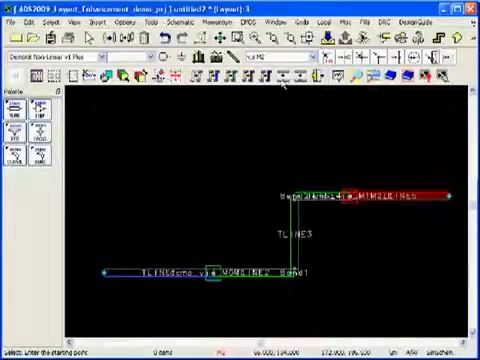
{"action": "mouse_move", "coordinate": [283, 85]}
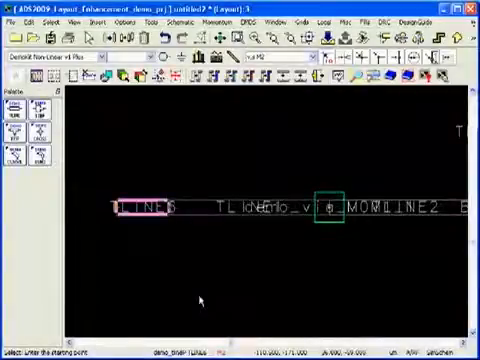
{"action": "mouse_move", "coordinate": [242, 113]}
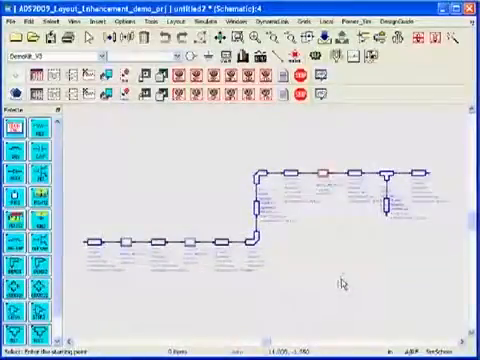
{"action": "mouse_move", "coordinate": [375, 285]}
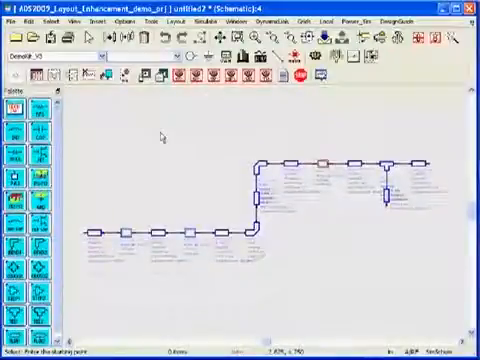
{"action": "mouse_move", "coordinate": [208, 140]}
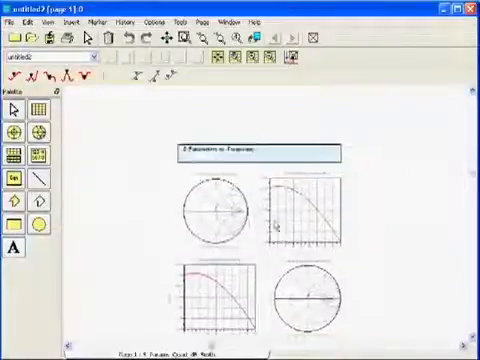
{"action": "scroll", "scroll_direction": "down", "scroll_amount": 3}
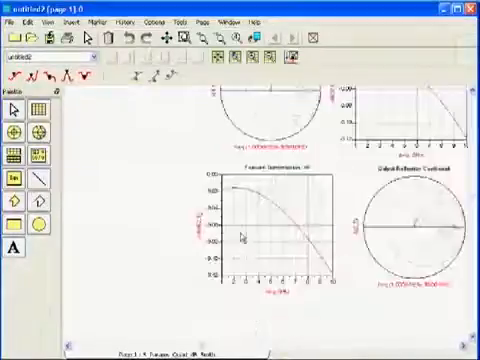